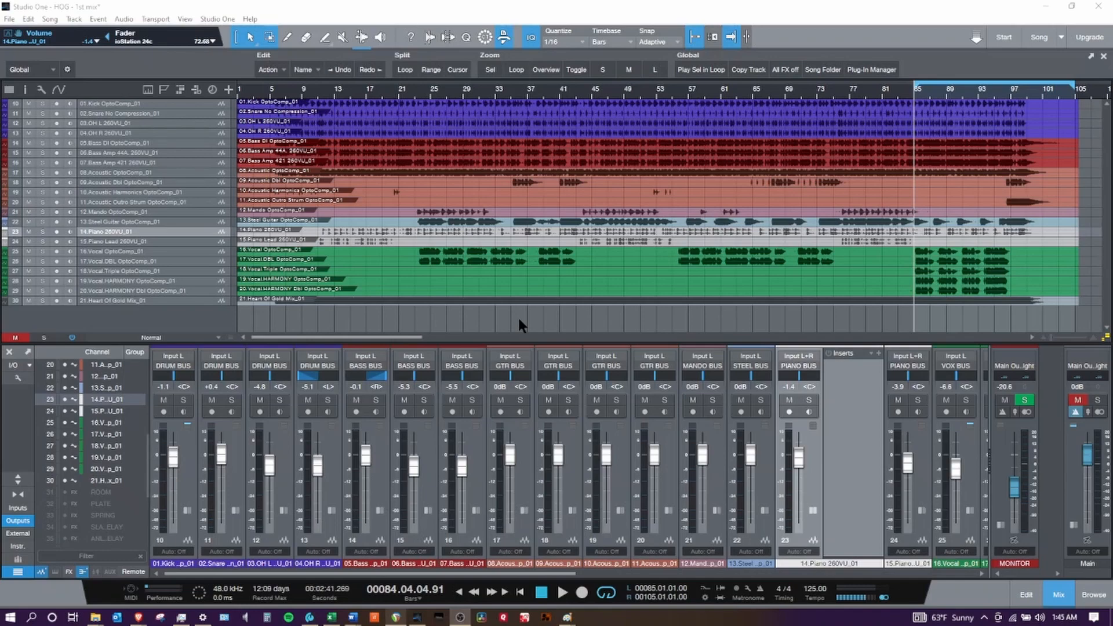
Route the drum/bass, instrument and vocal buses into DB BUS, INST BUS and ALL VOX BUS feeding MIX BUS
click(562, 592)
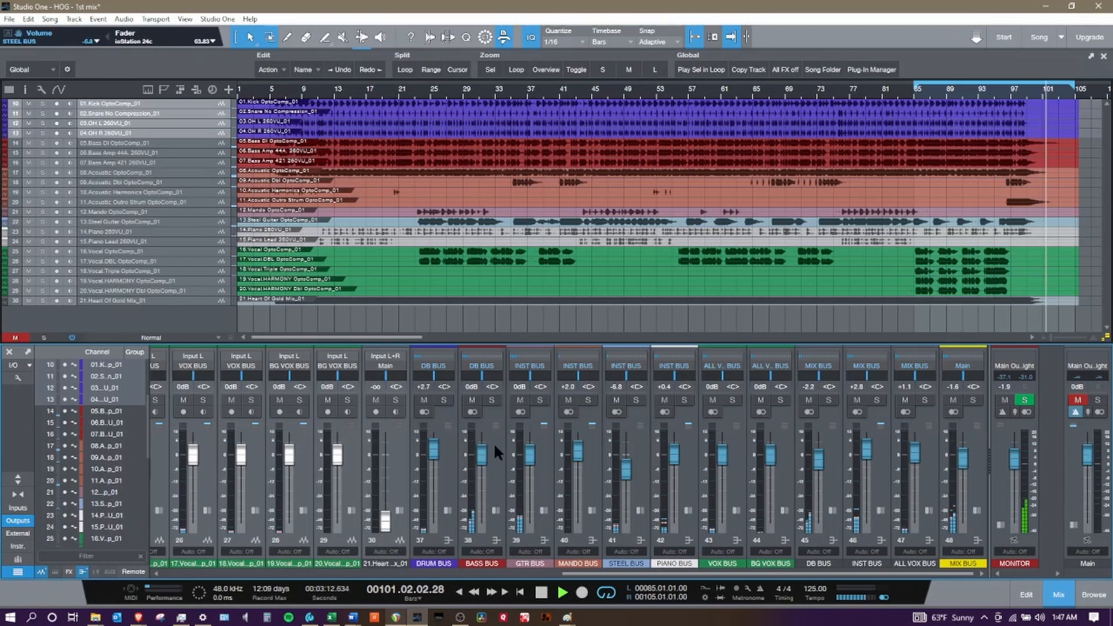
Bring the PIANO BUS fader to about +0.4 dB while the mix plays
click(425, 400)
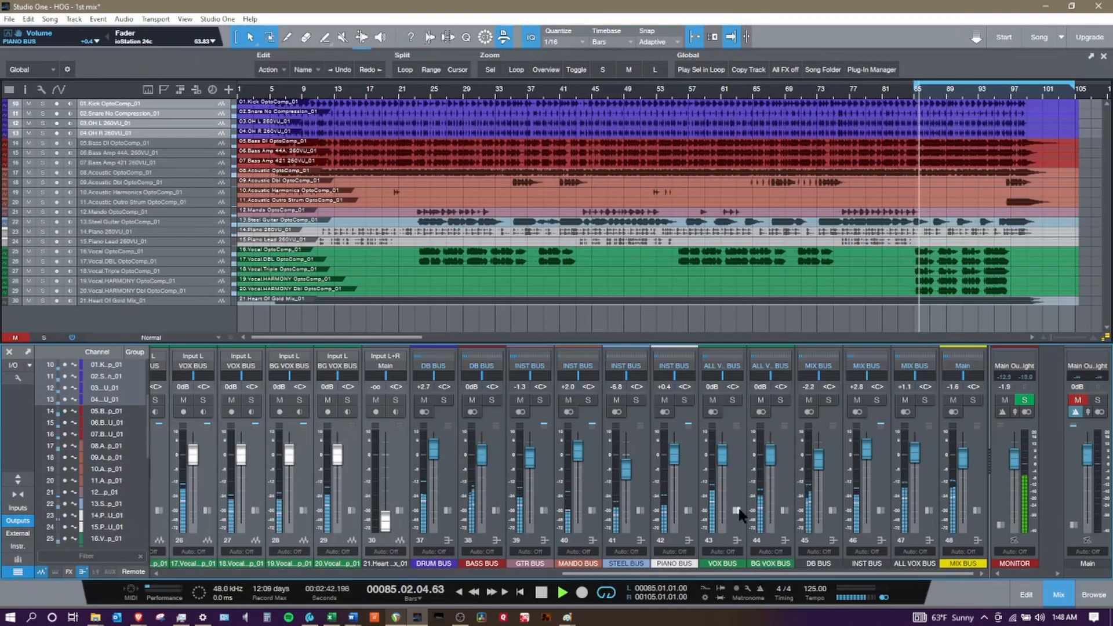
click(1092, 594)
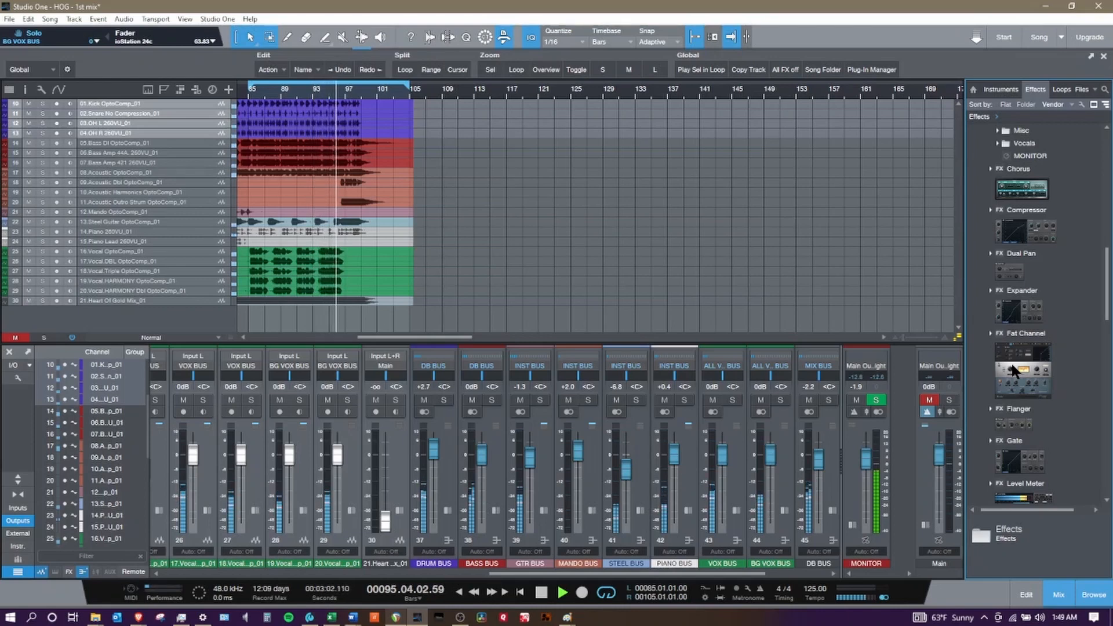
click(1022, 244)
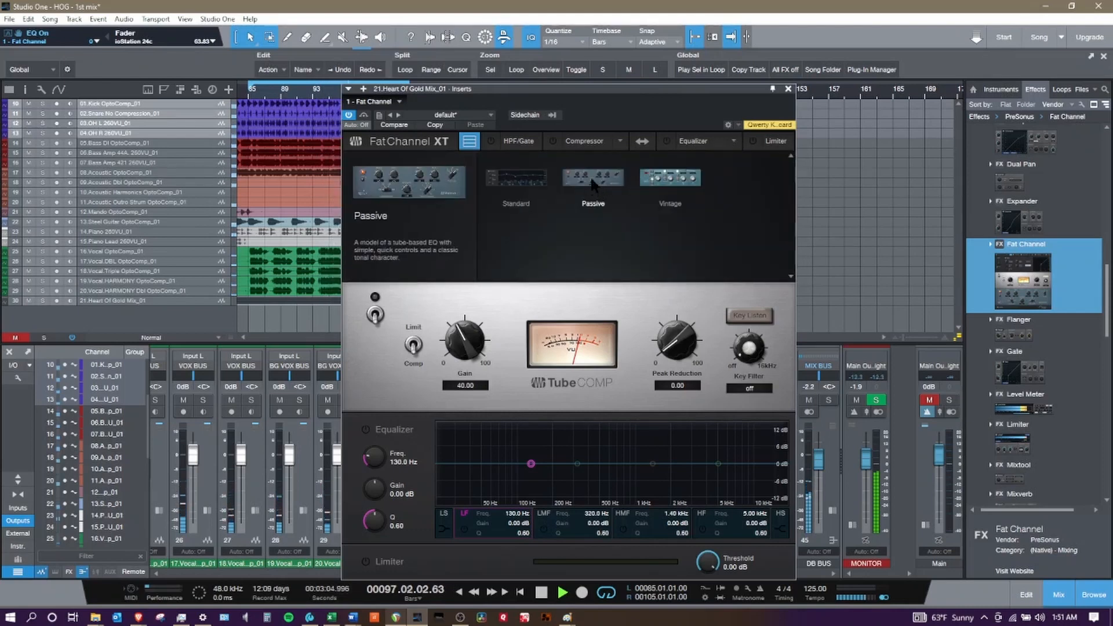
Set the Fat Channel XT equalizer on the Heart Of Gold Mix to the Passive model
click(592, 177)
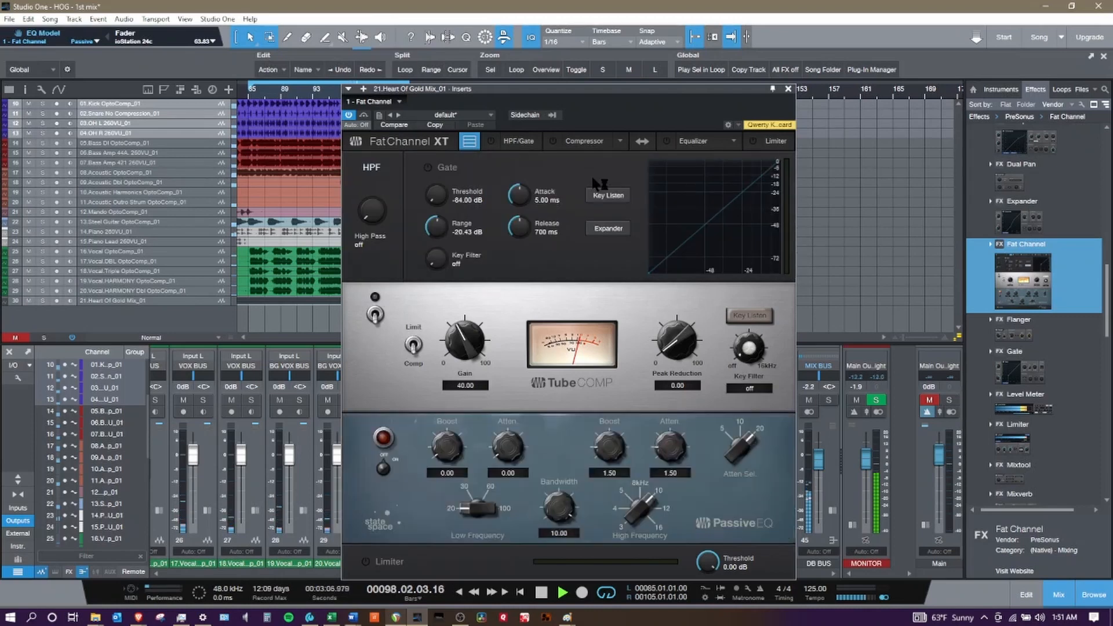